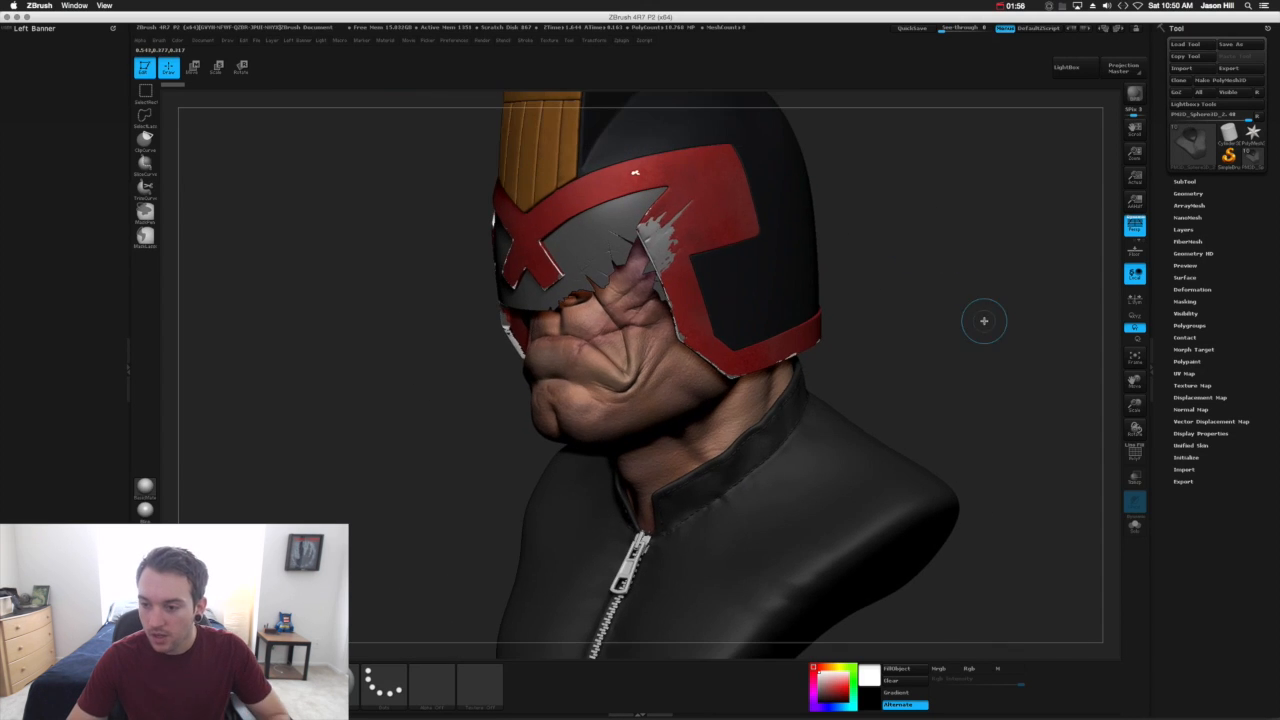
Turn the bust, expand its Polypaint and UV Map subpalettes, then switch over to KeyShot.
left_click_drag(984, 320, 1110, 364)
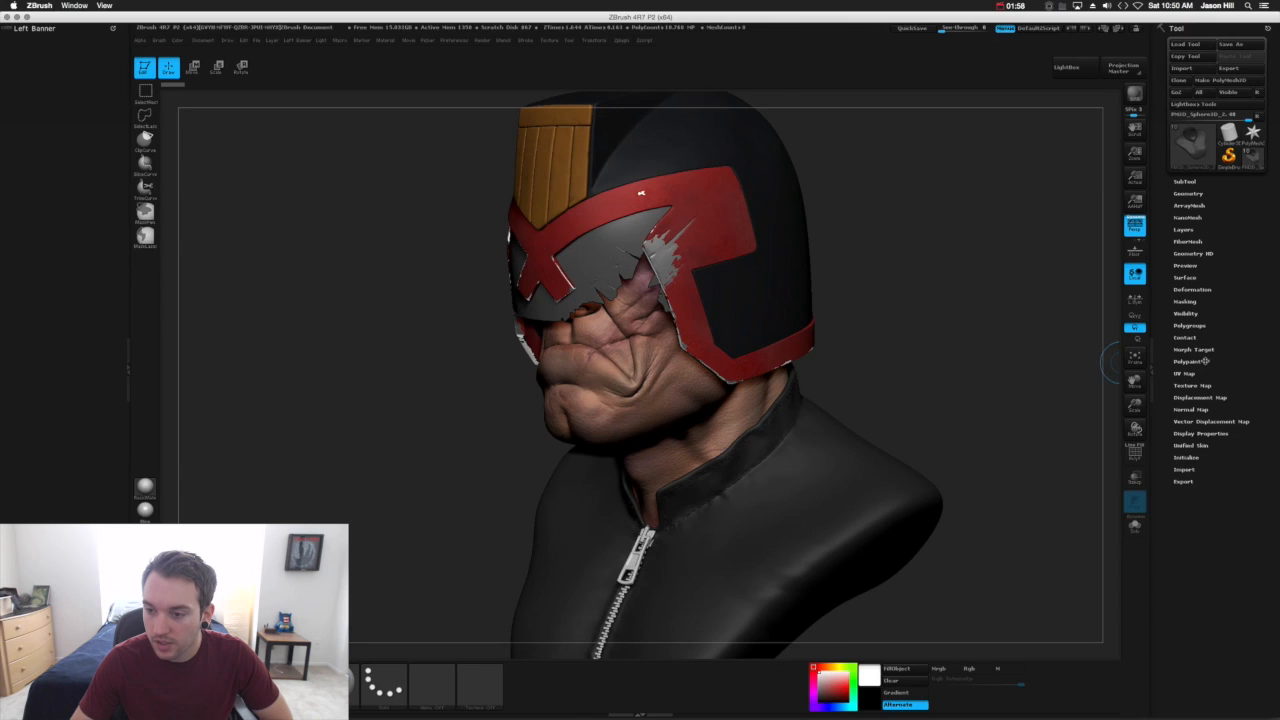
left_click(1188, 360)
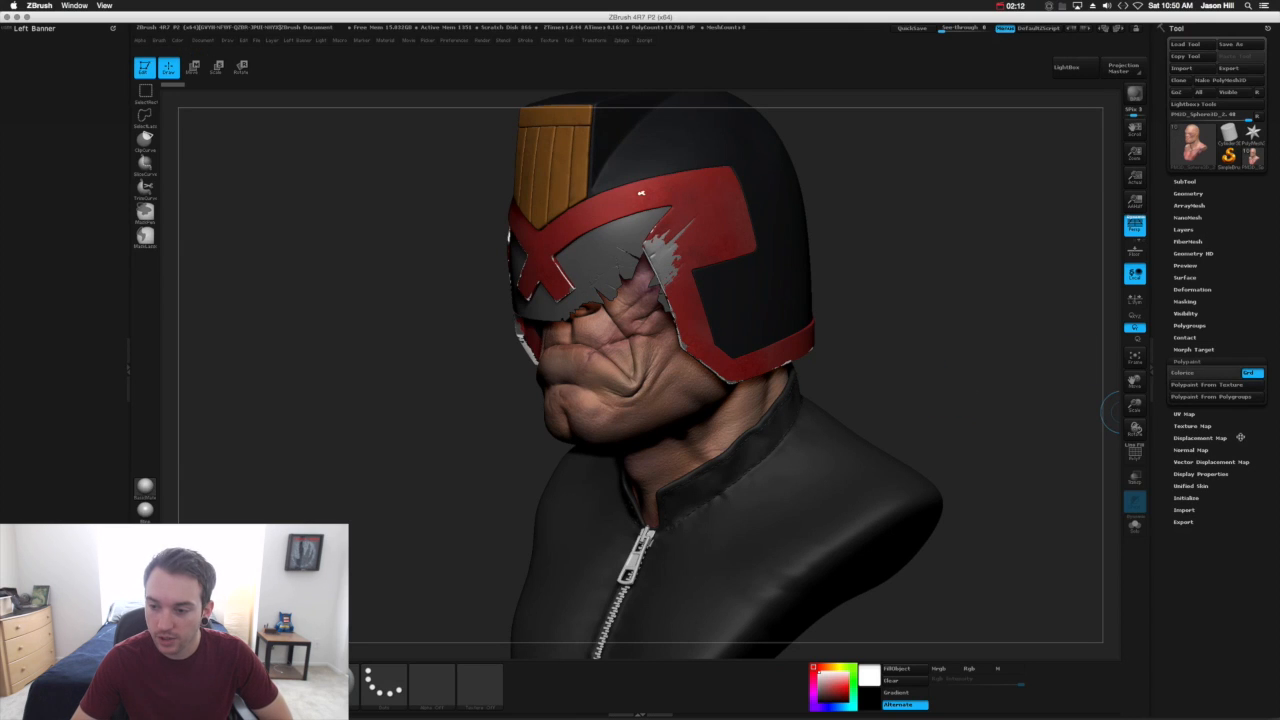
left_click(1204, 424)
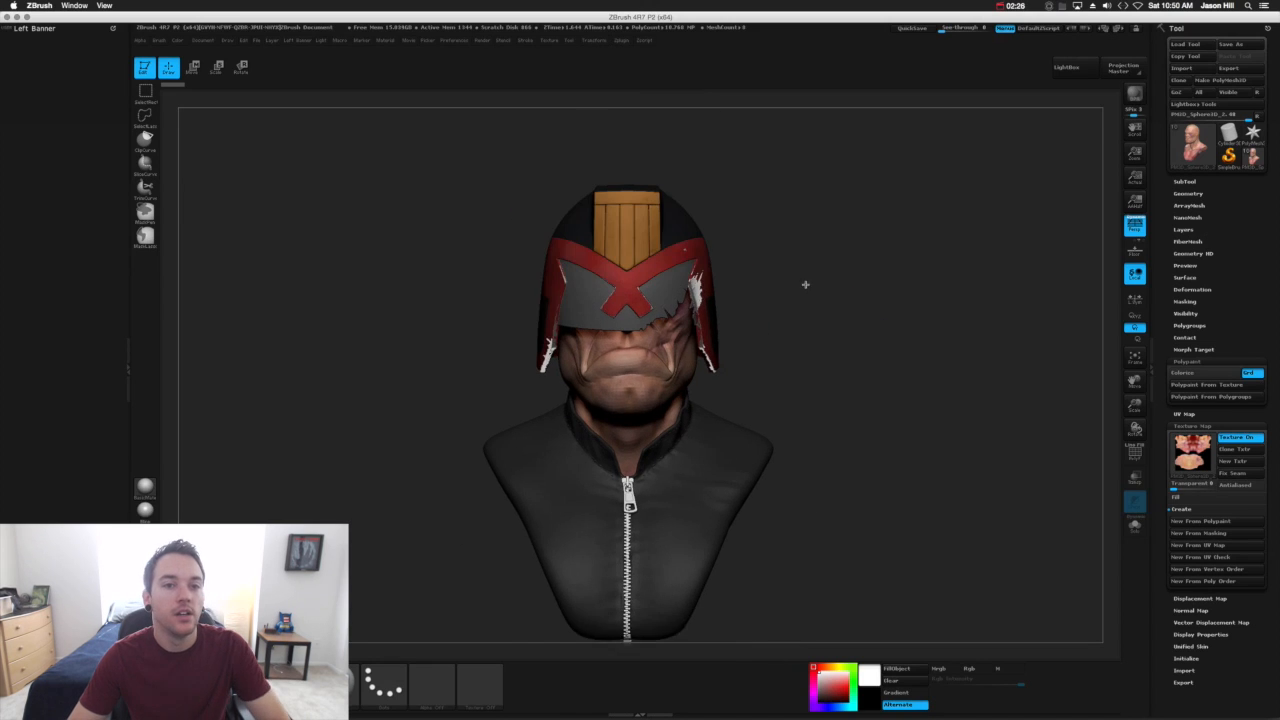
left_click(456, 40)
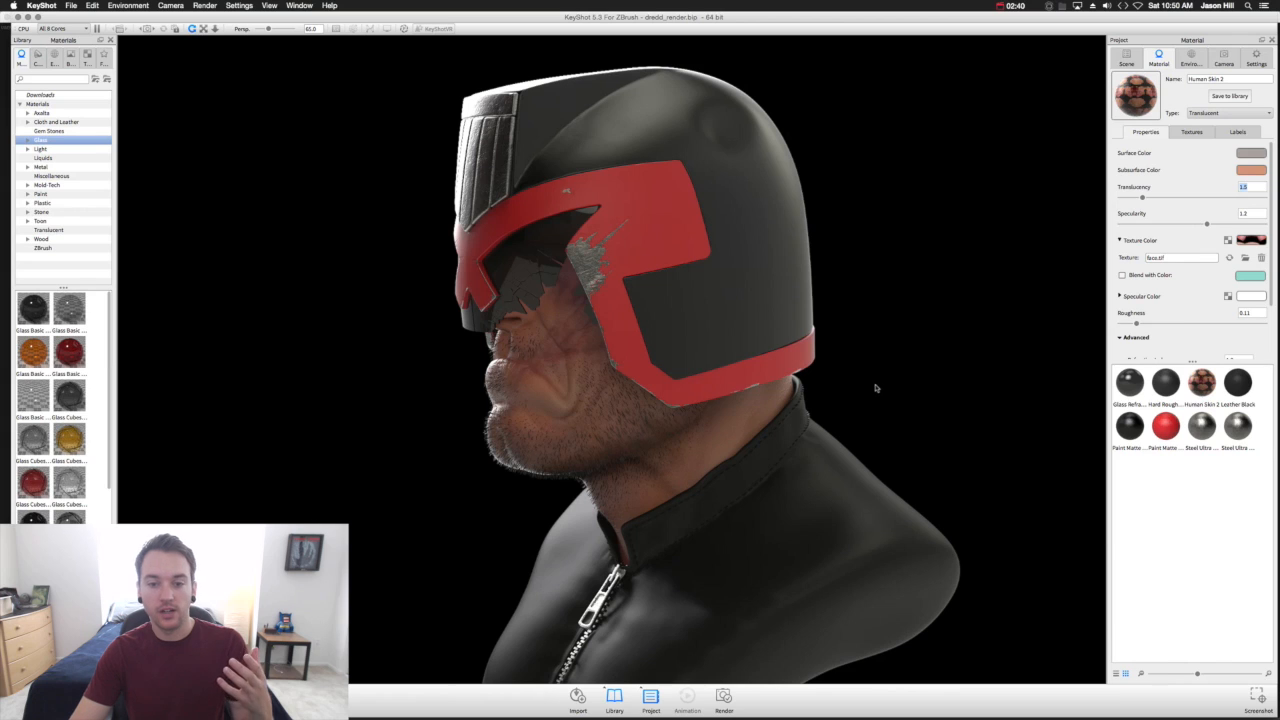
mouse_move(820, 296)
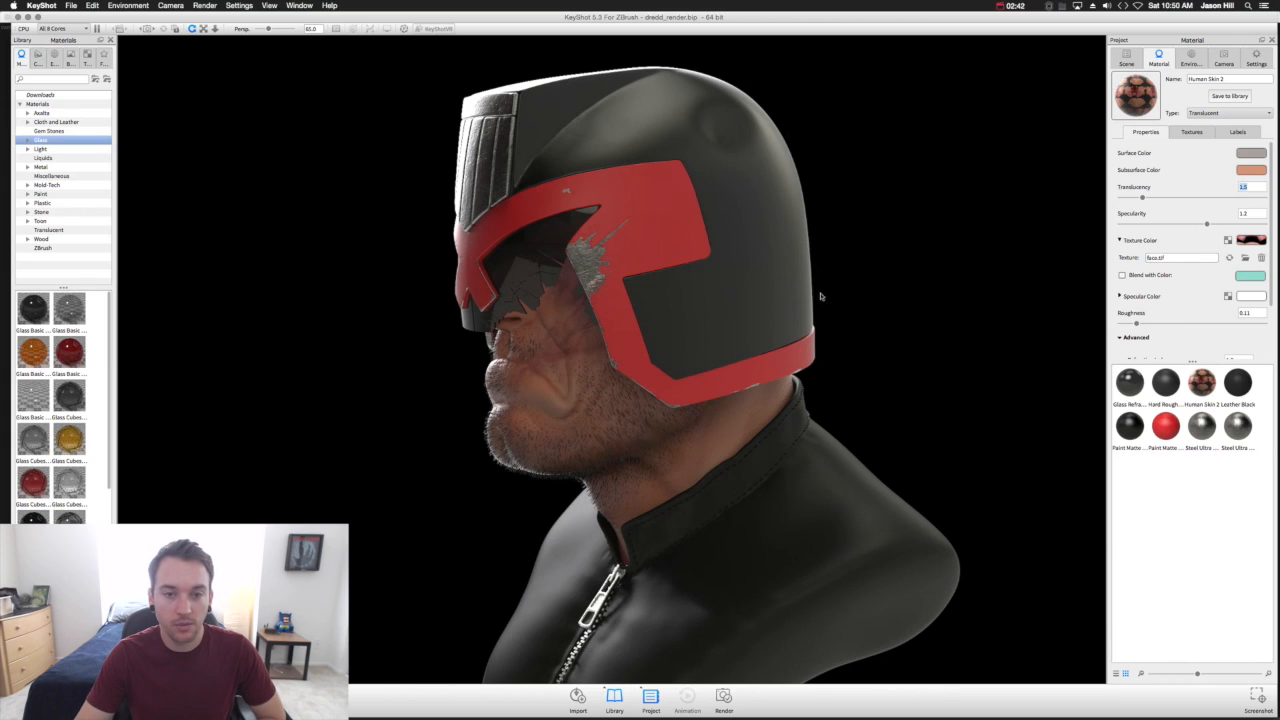
List the bust's parts in the Scene tree, step through stubble and visor frame to the red panel and its material.
left_click(1128, 54)
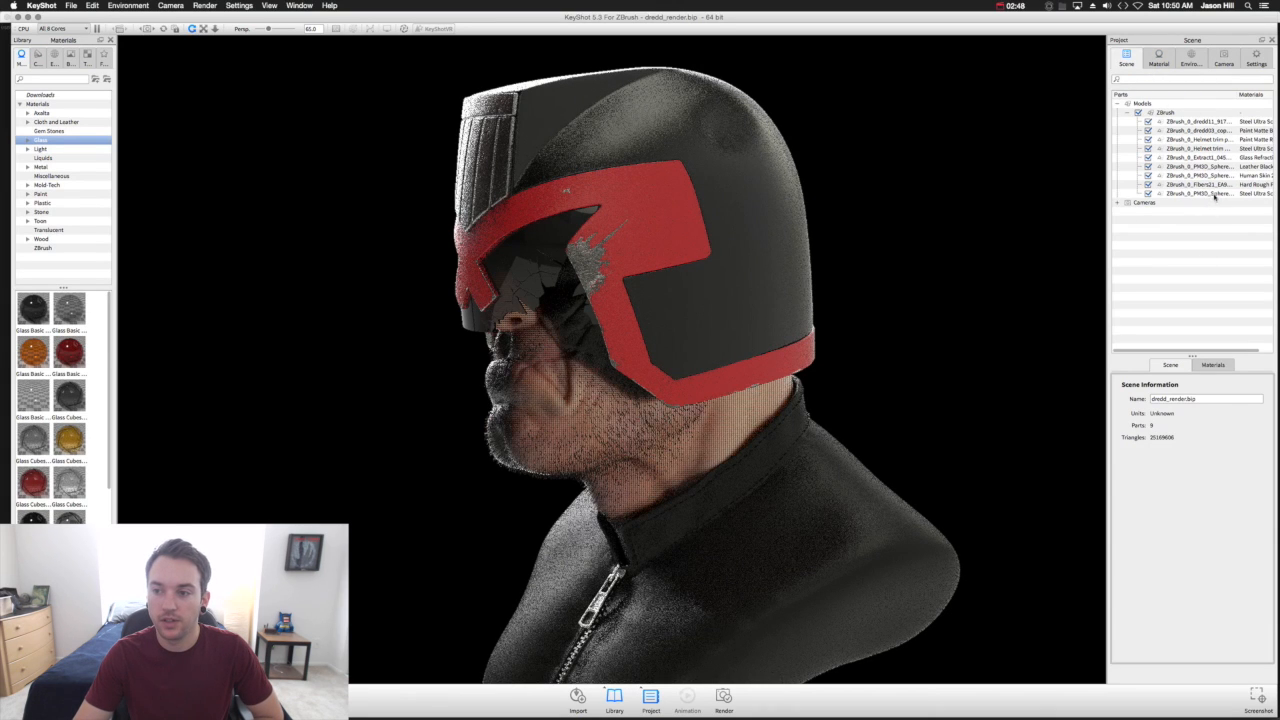
left_click(1196, 184)
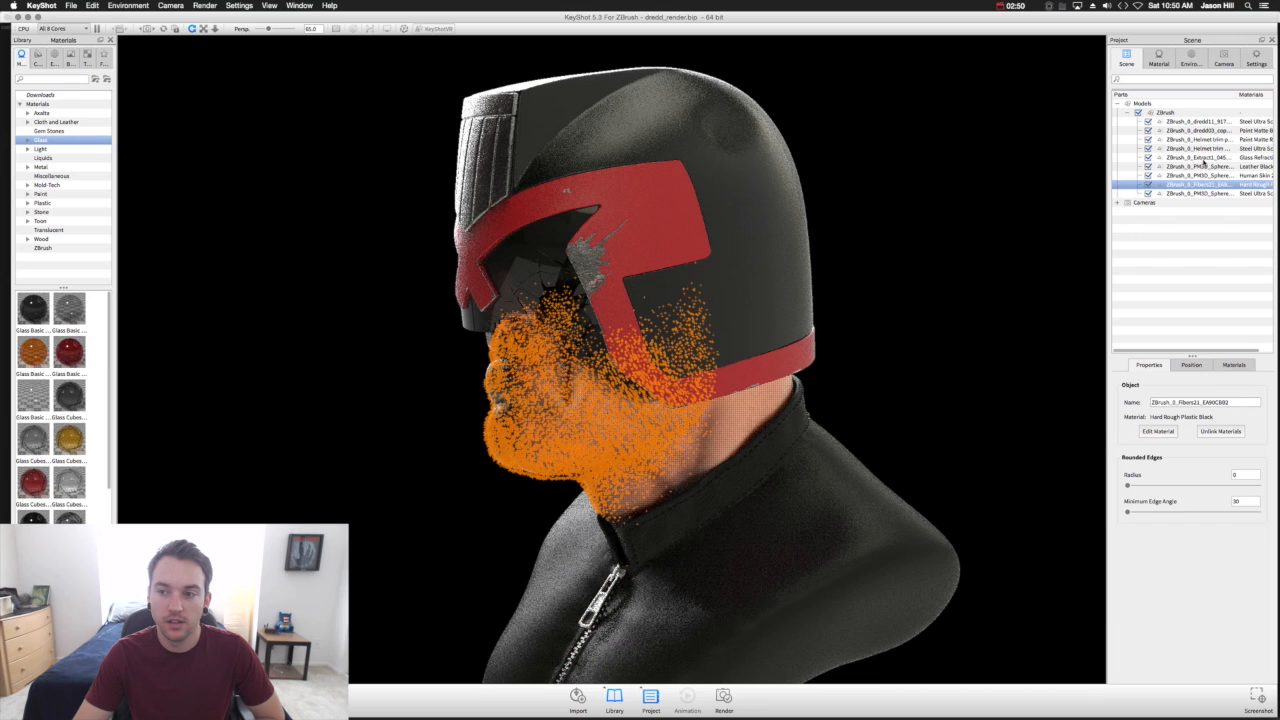
left_click(1196, 140)
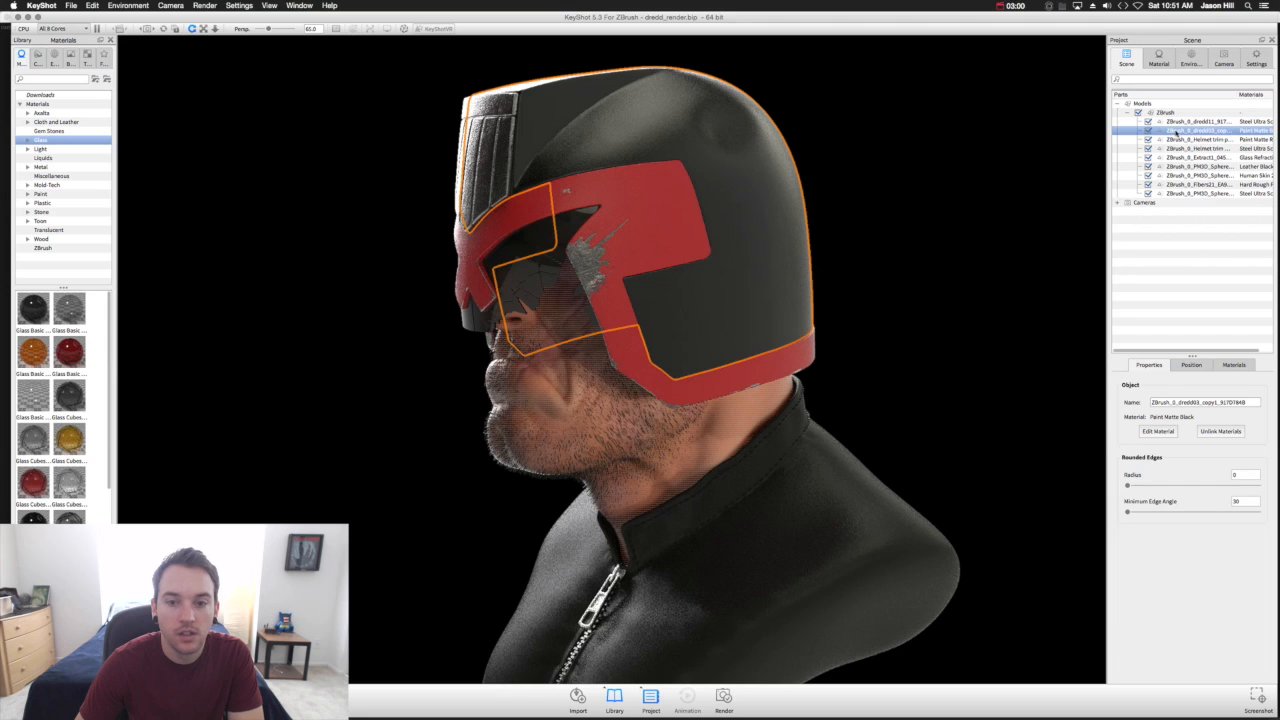
left_click(1196, 140)
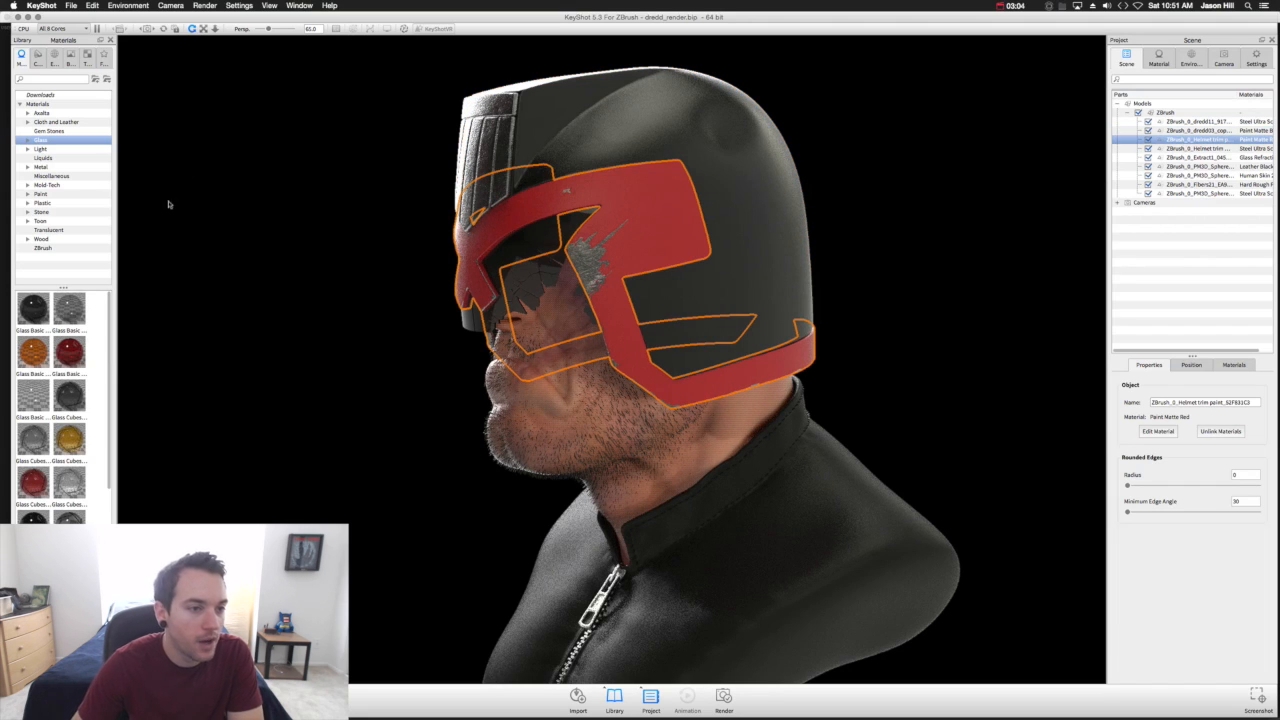
left_click(42, 192)
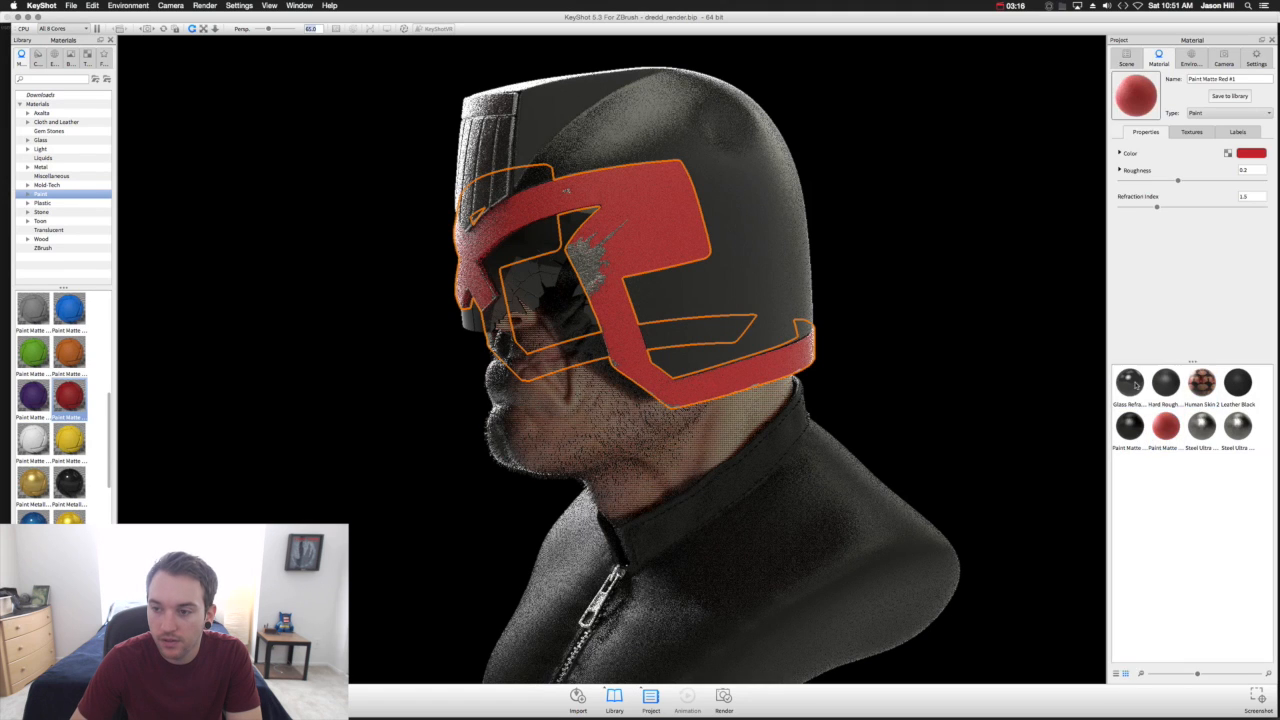
Review the skin material, then the red paint material's colour and roughness in the Material tab.
left_click(1128, 56)
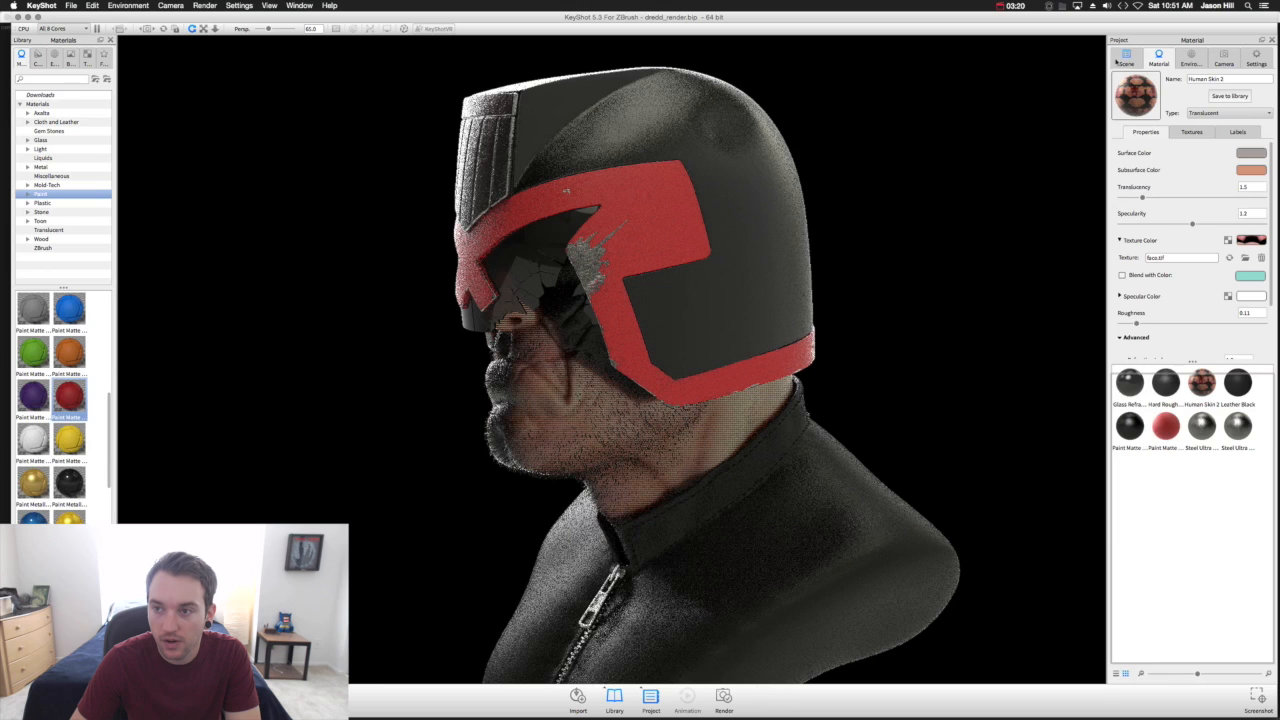
left_click(1126, 56)
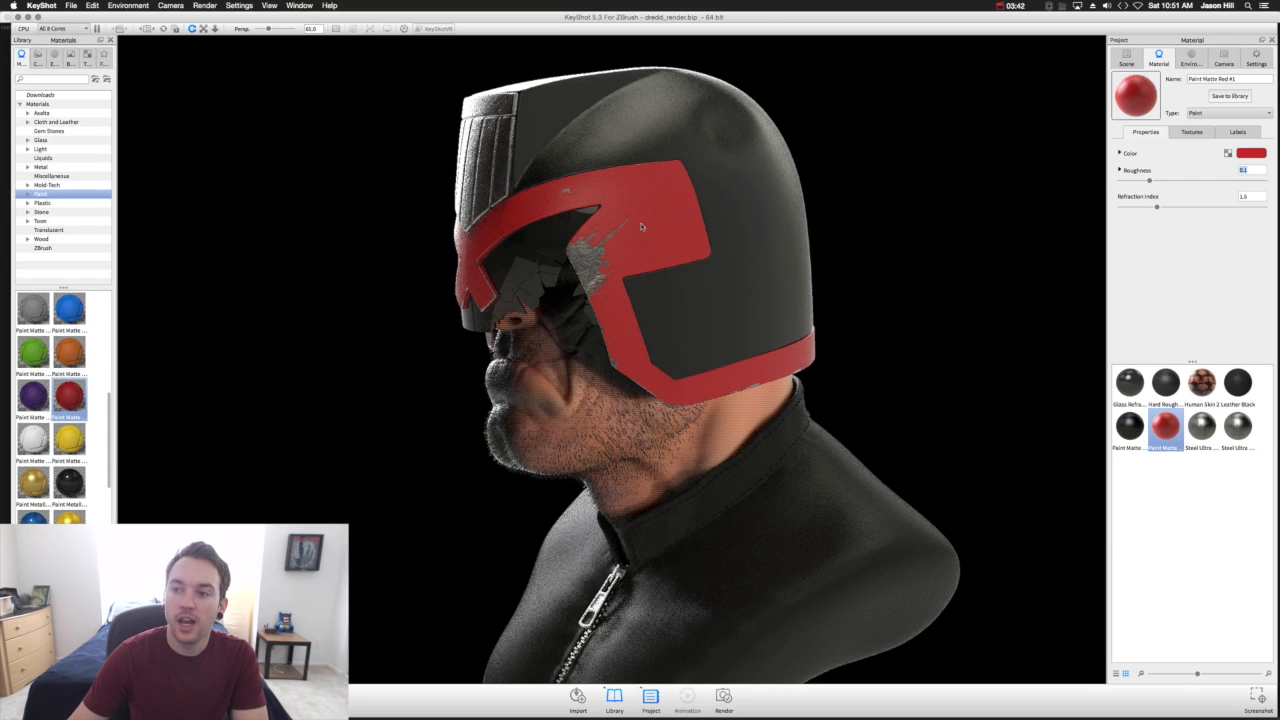
Show the Environment tab with the studio HDRI, black background and ground shadow settings.
left_click(1192, 56)
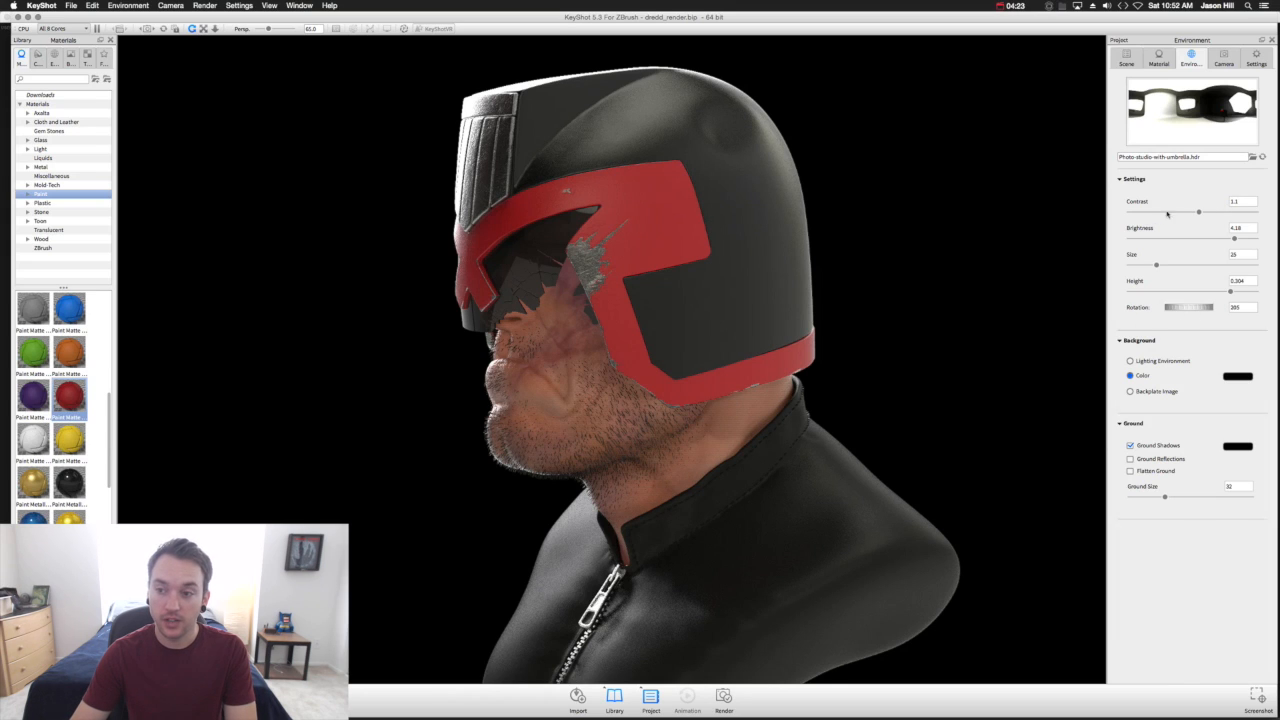
mouse_move(544, 244)
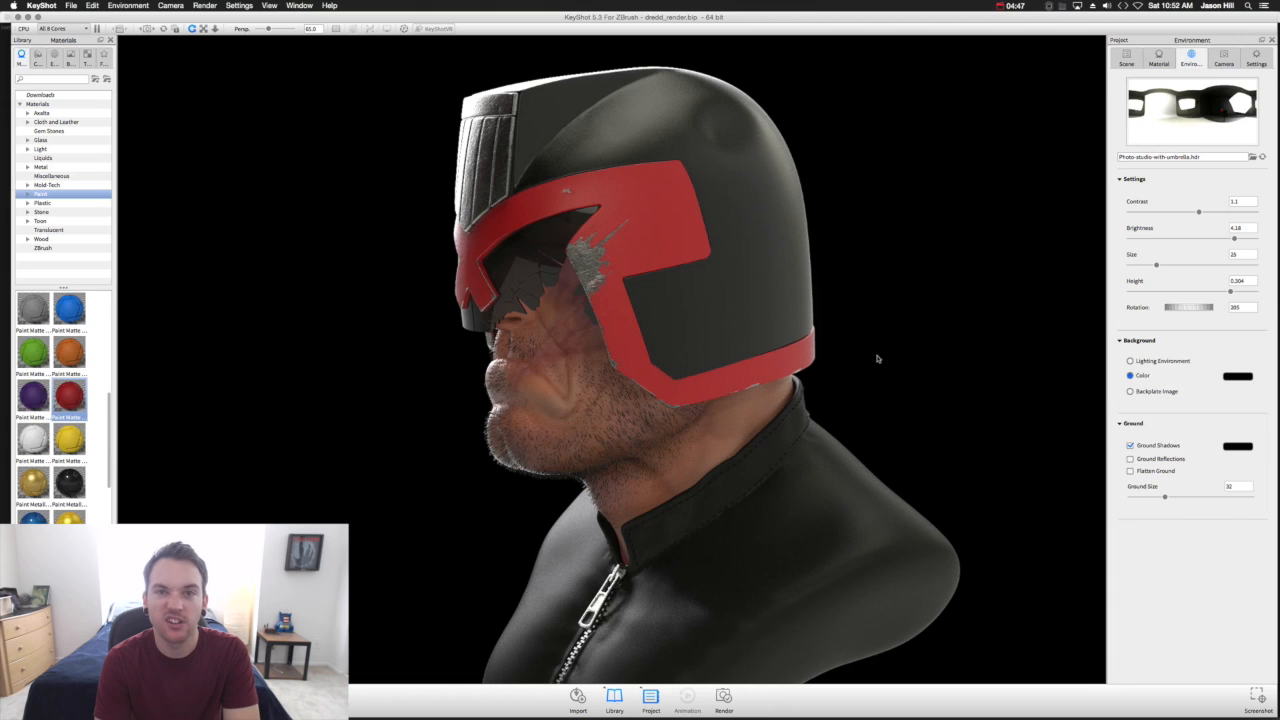
Bring up the face's Translucent Human Skin 2 material and its subsurface, translucency and roughness settings.
left_click(1158, 56)
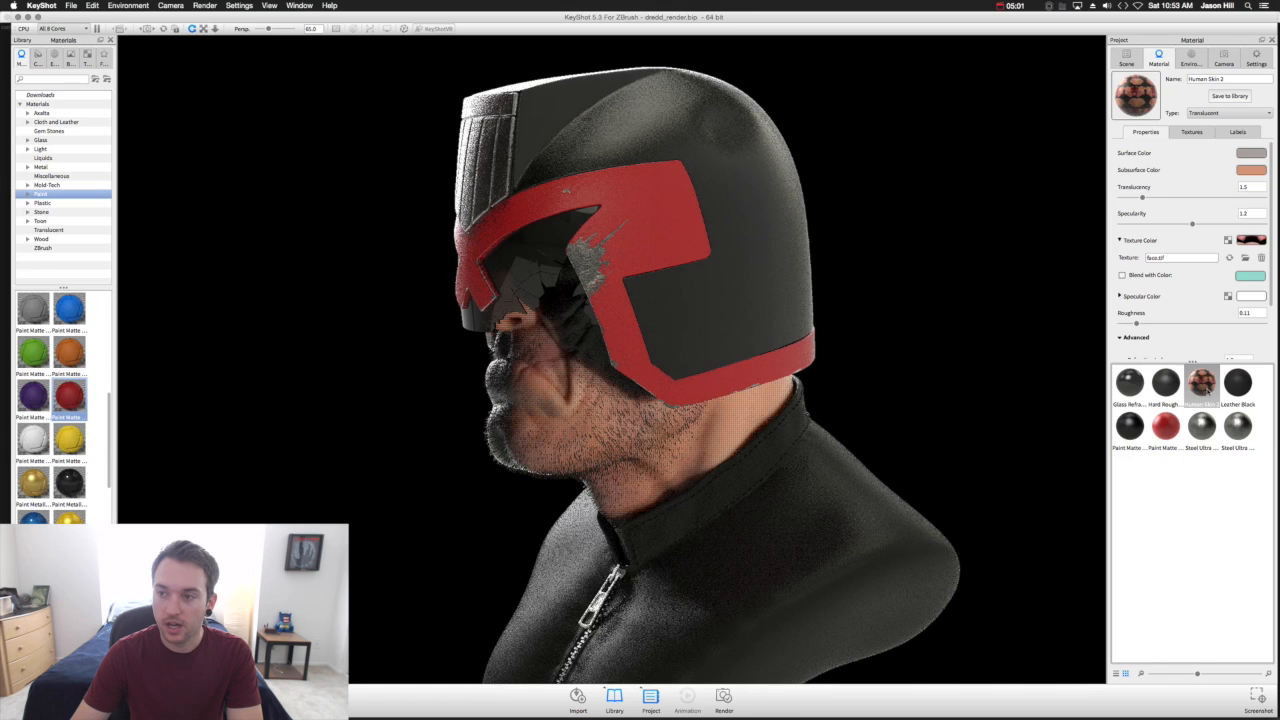
left_click(48, 230)
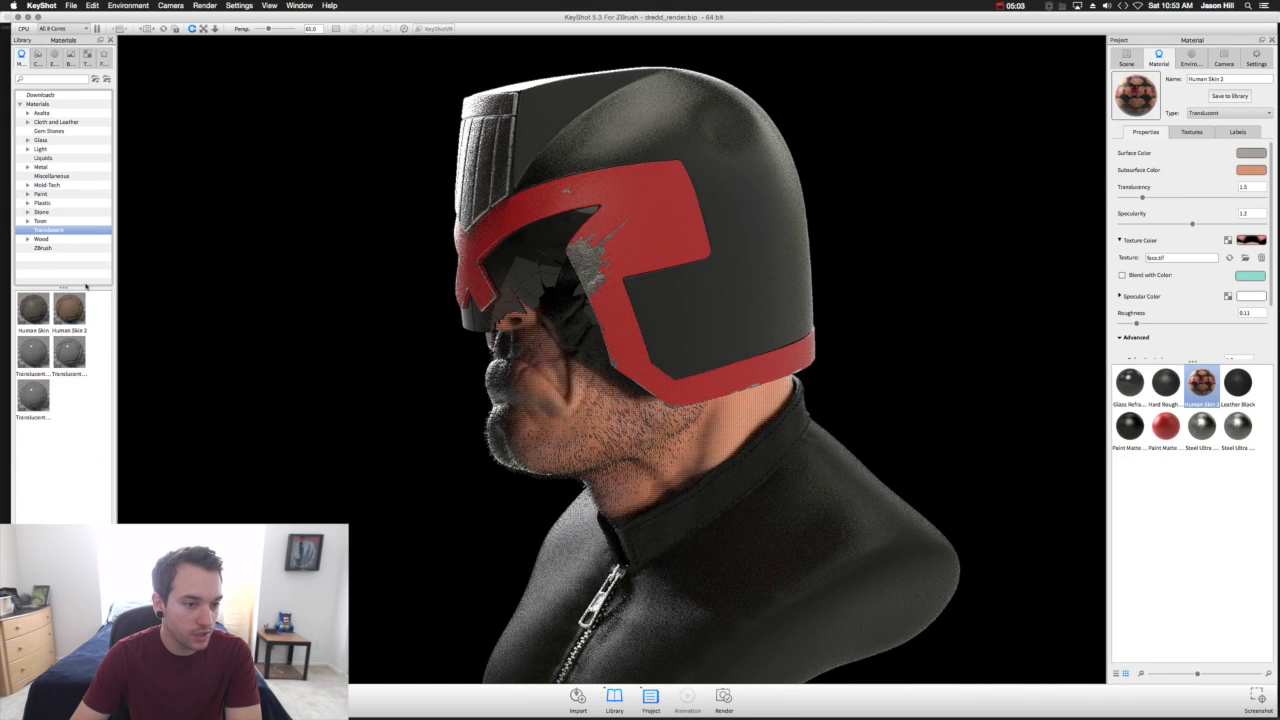
mouse_move(68, 310)
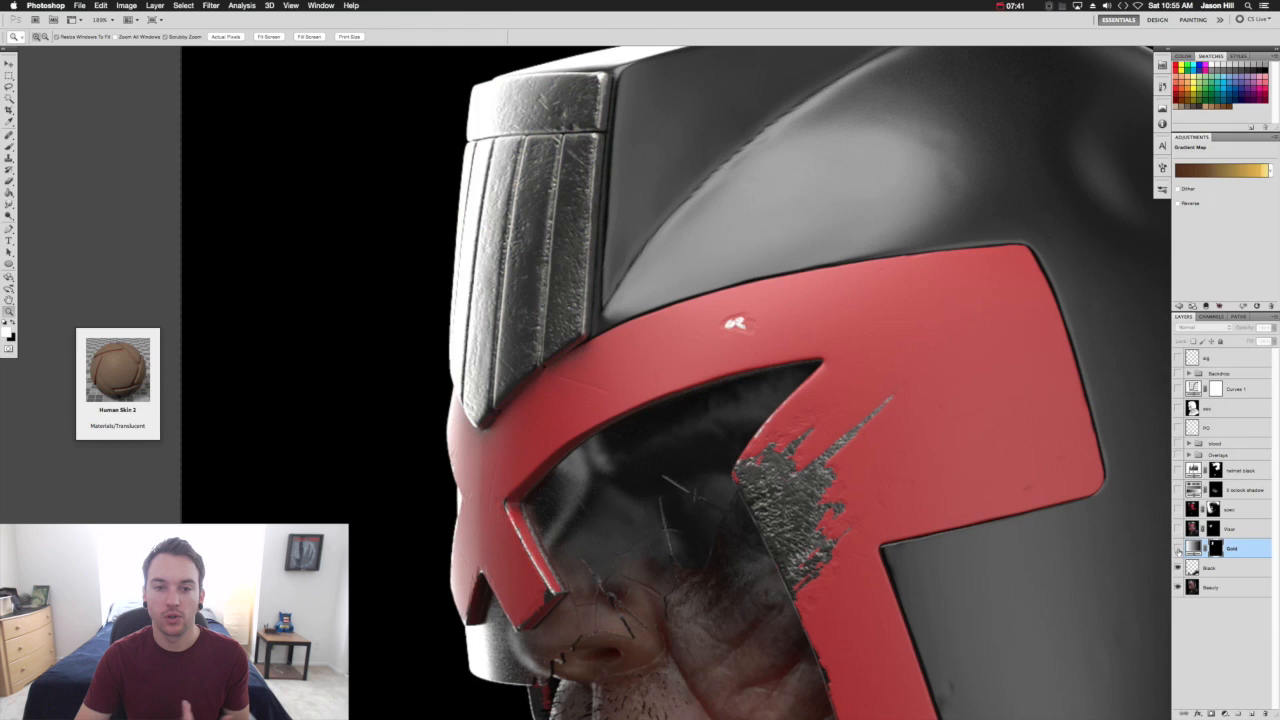
Add the grunge texture layer over the bust and mask it away from the face.
left_click(1178, 548)
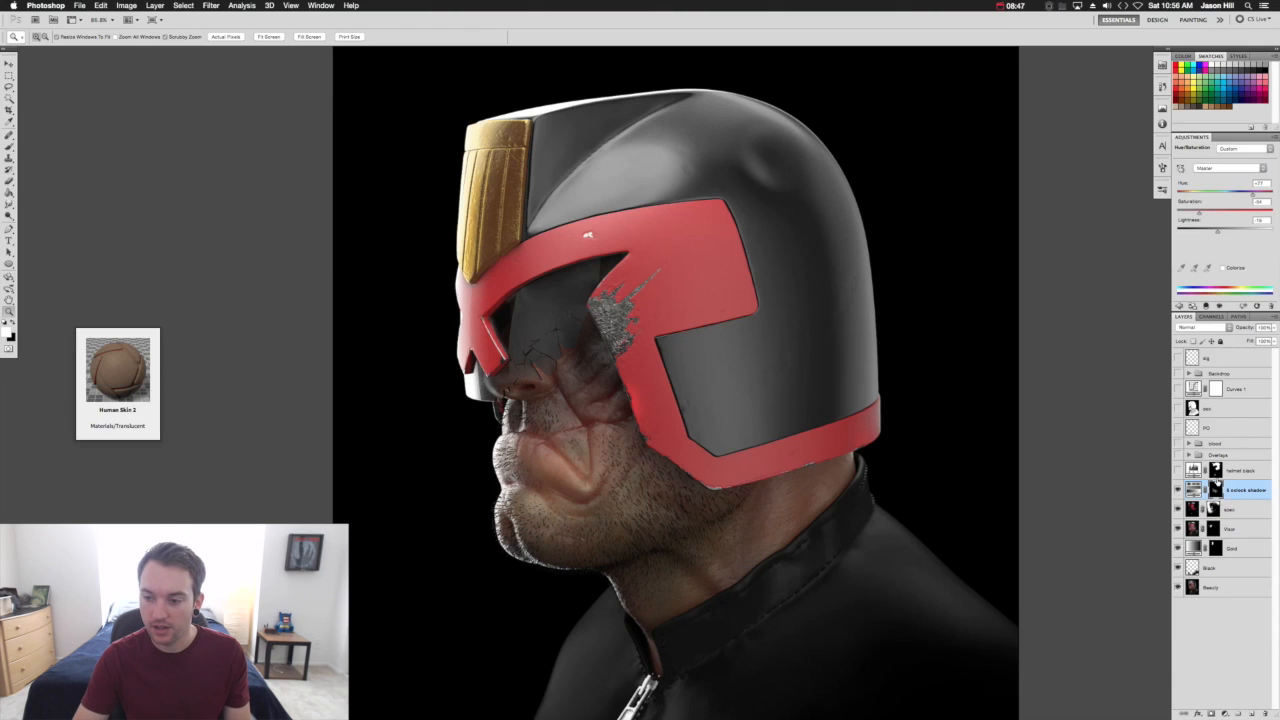
mouse_move(1228, 640)
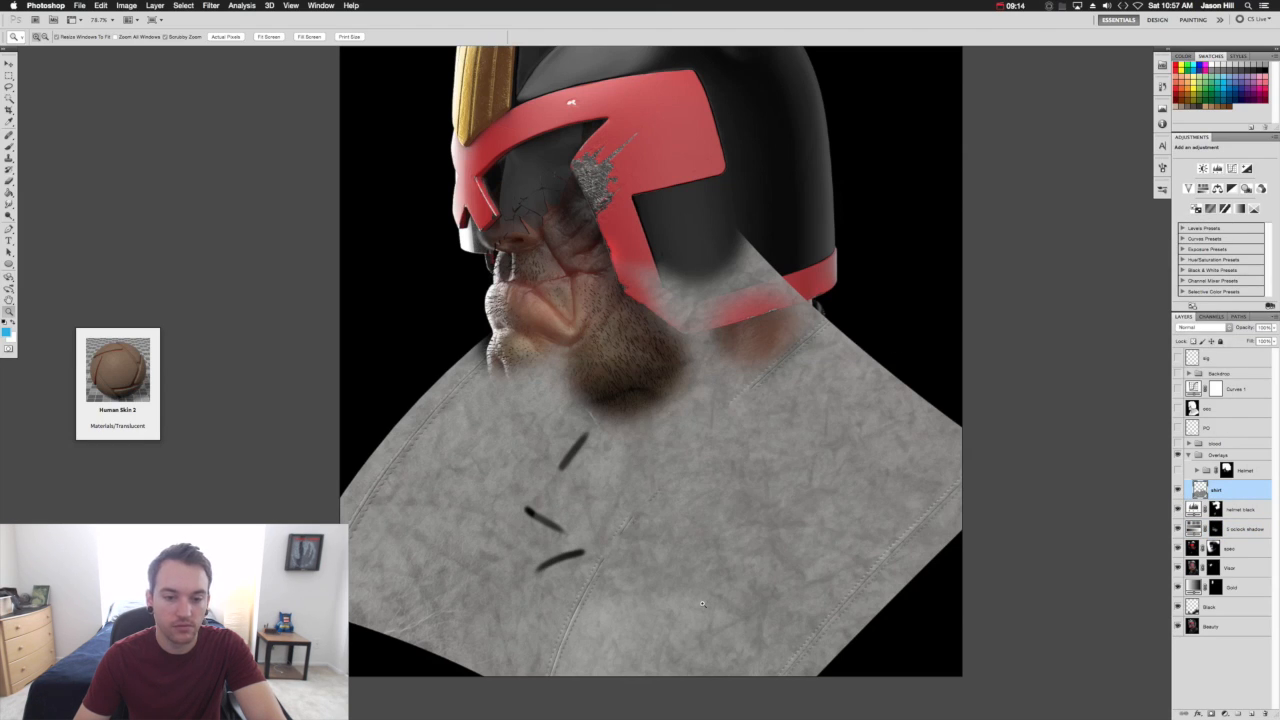
Clip the grime texture to the helmet layer with a blend mode and lowered opacity.
left_click(1190, 328)
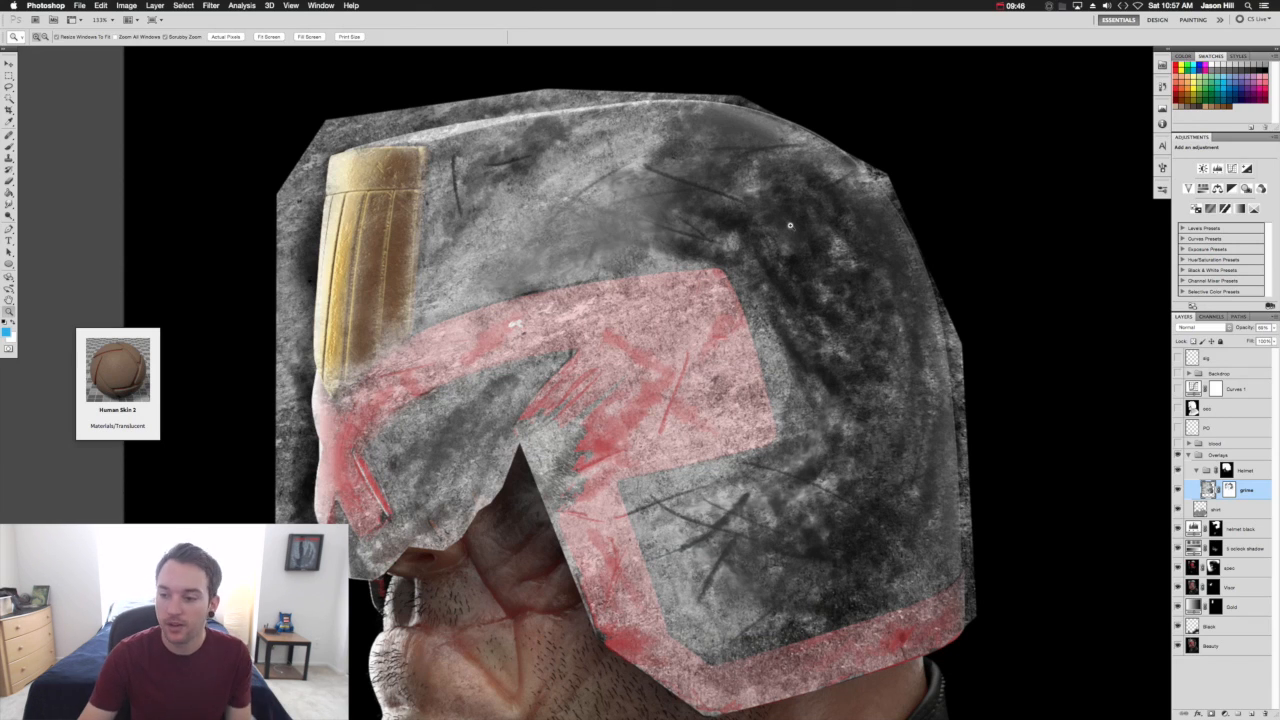
left_click(1198, 328)
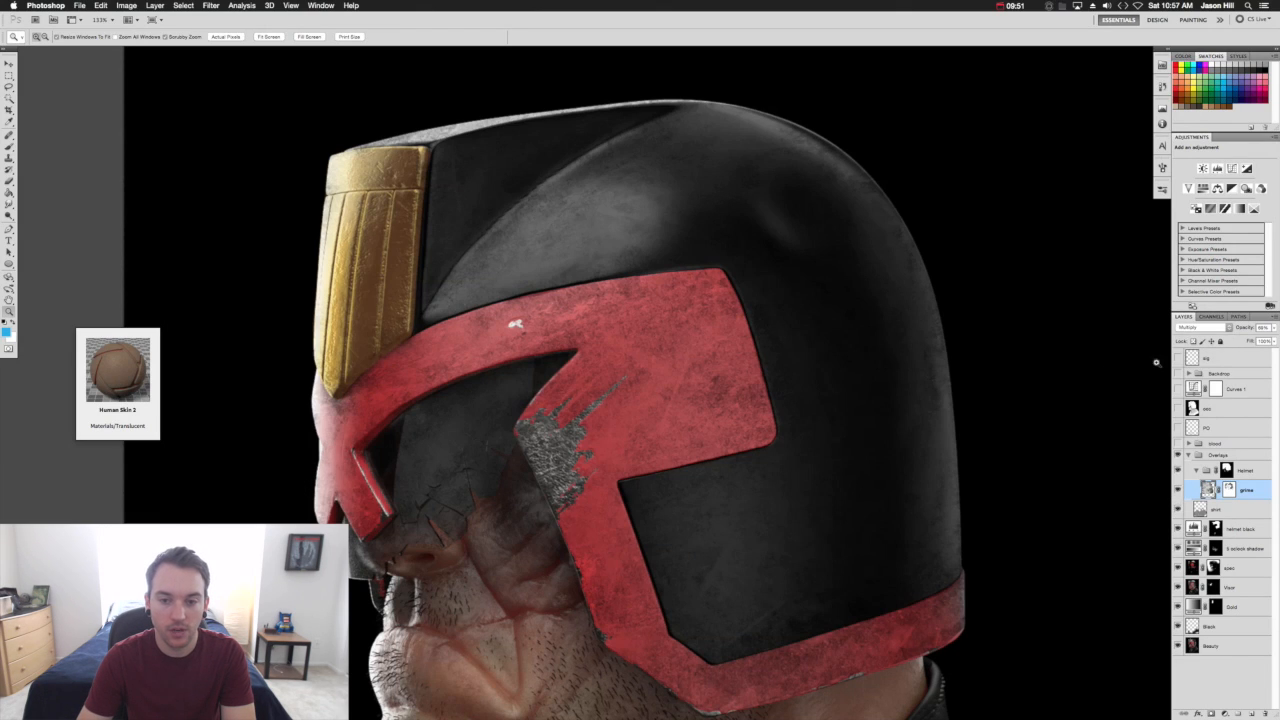
Refine the grime layer's mask and opacity, then return to the KeyShot scene.
left_click(1200, 328)
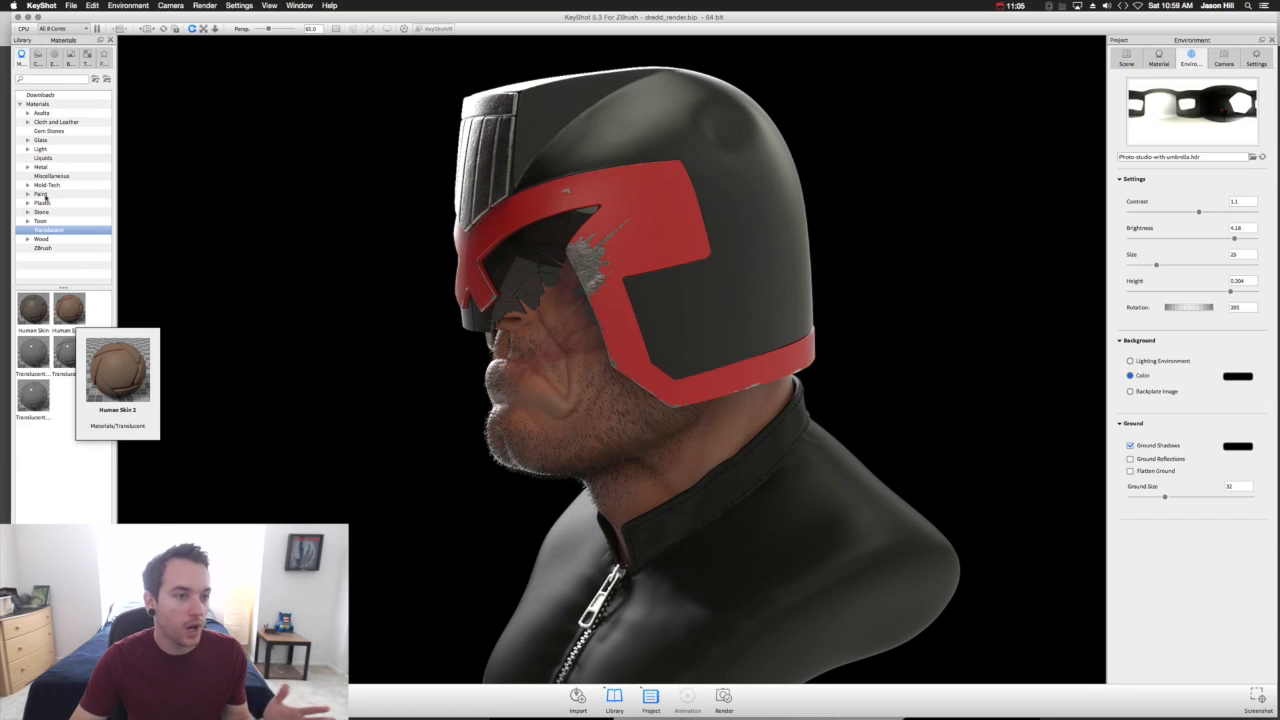
Apply a white environment and Matte Grey to all bust parts and render the occlusion pass.
left_click(64, 40)
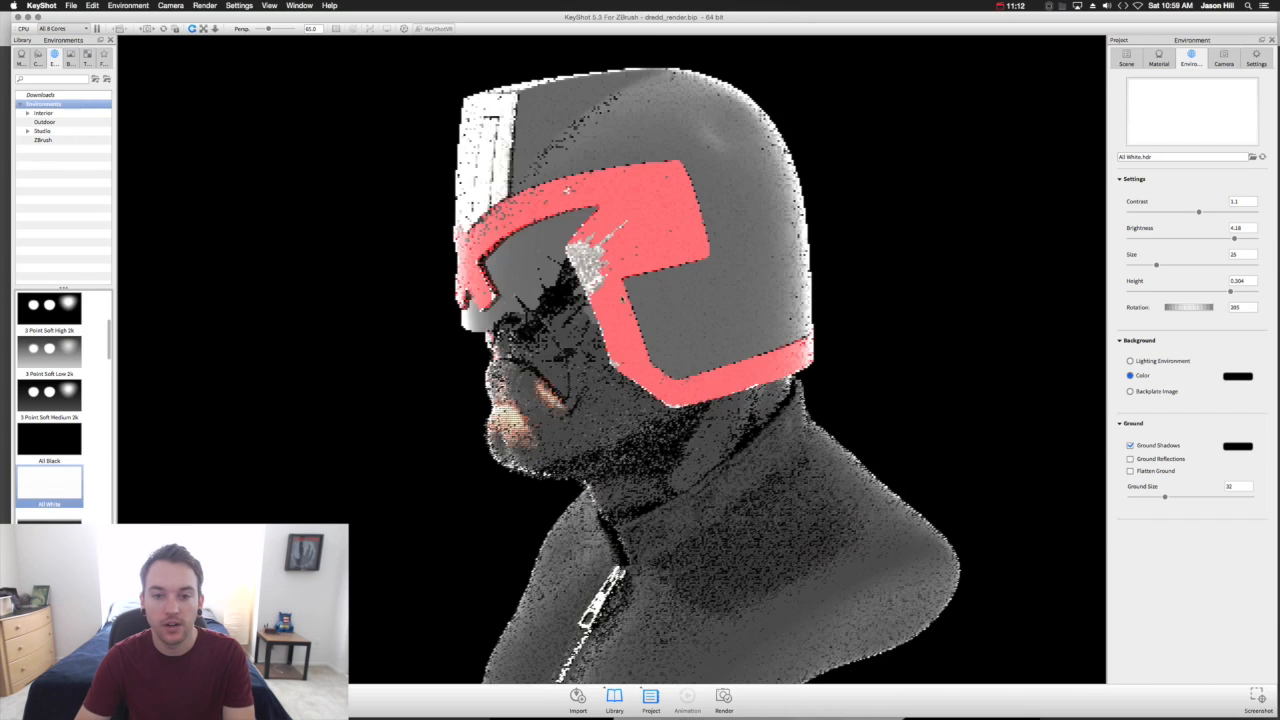
left_click(1126, 56)
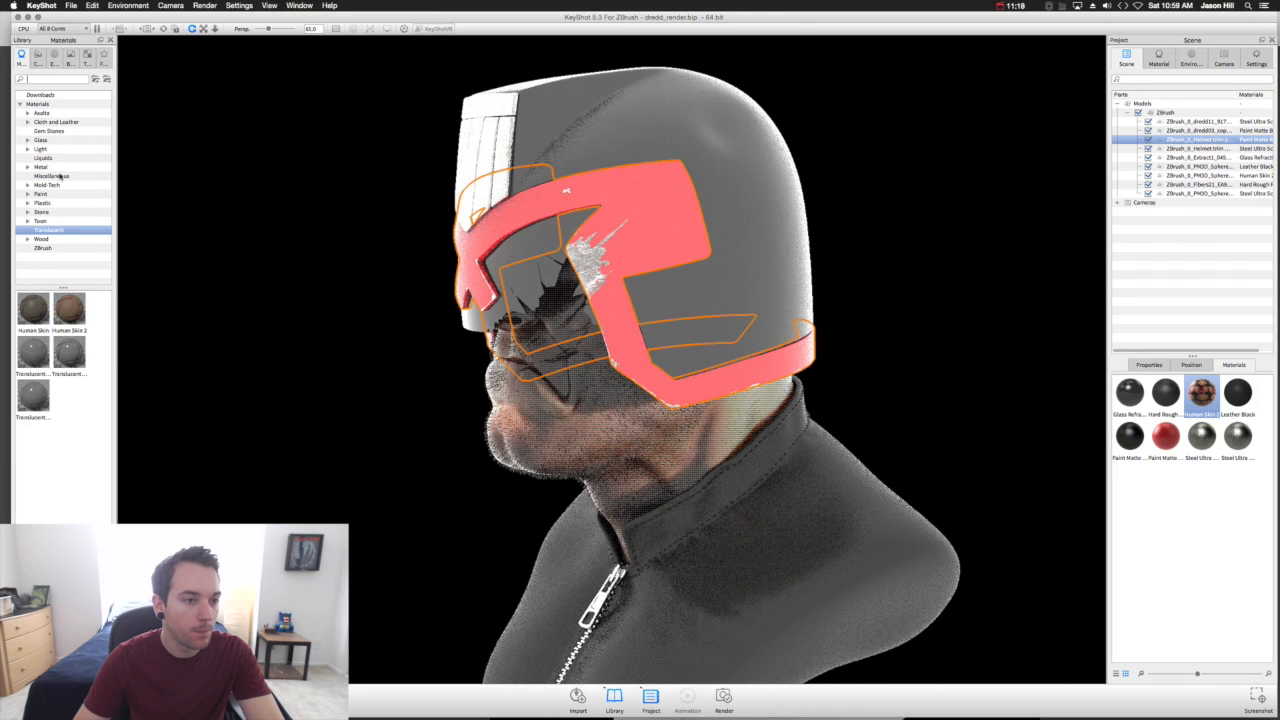
left_click(52, 176)
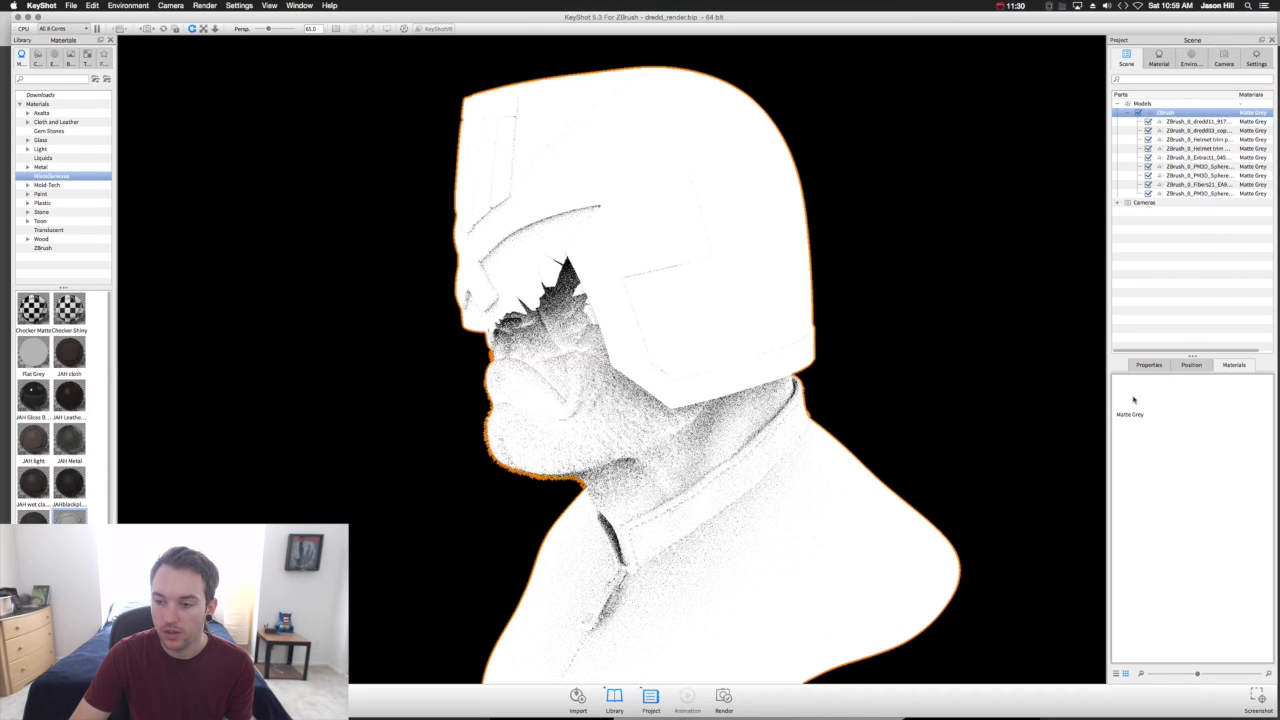
left_click(1158, 56)
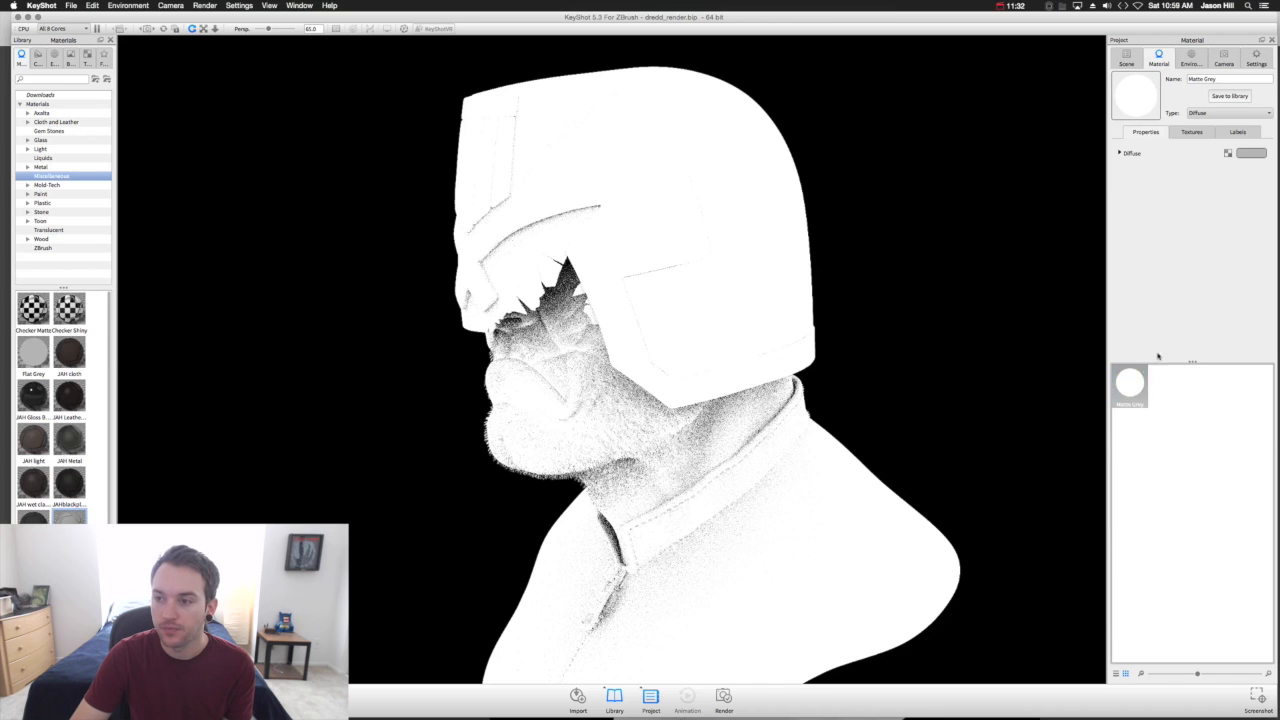
left_click(1252, 152)
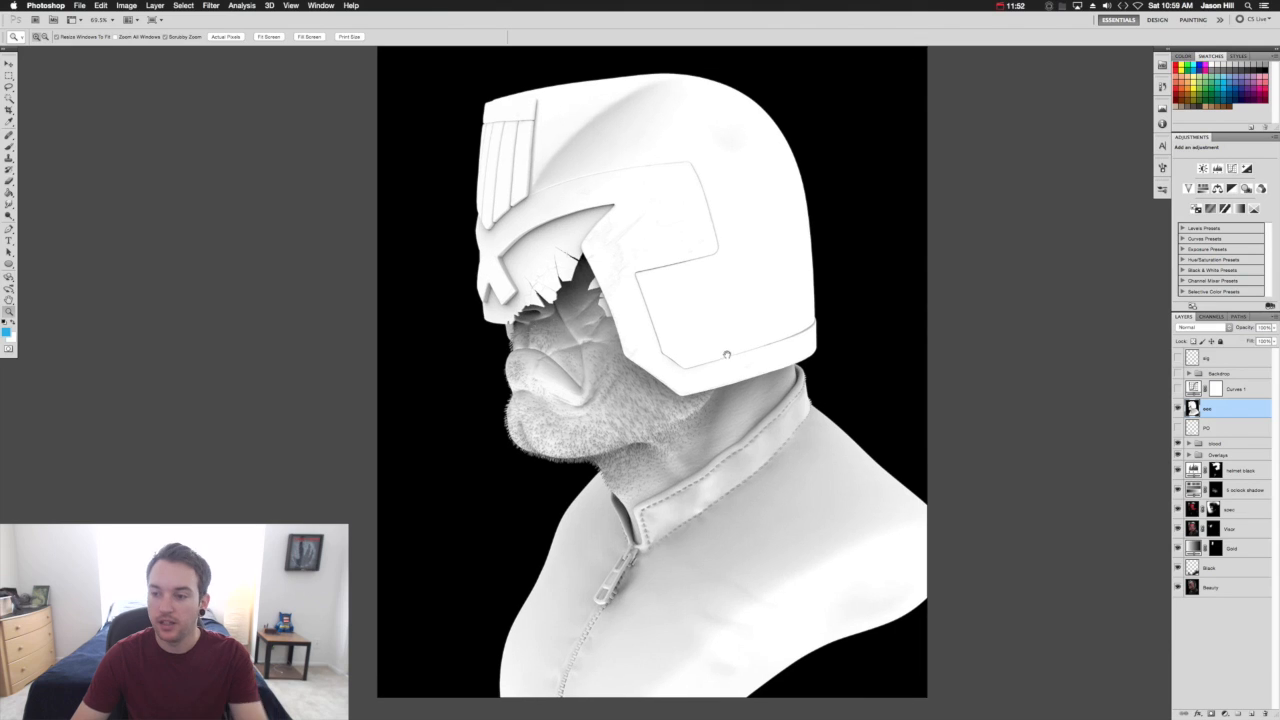
Set the pasted AO render layer to Multiply with reduced opacity over the composite.
left_click(1200, 328)
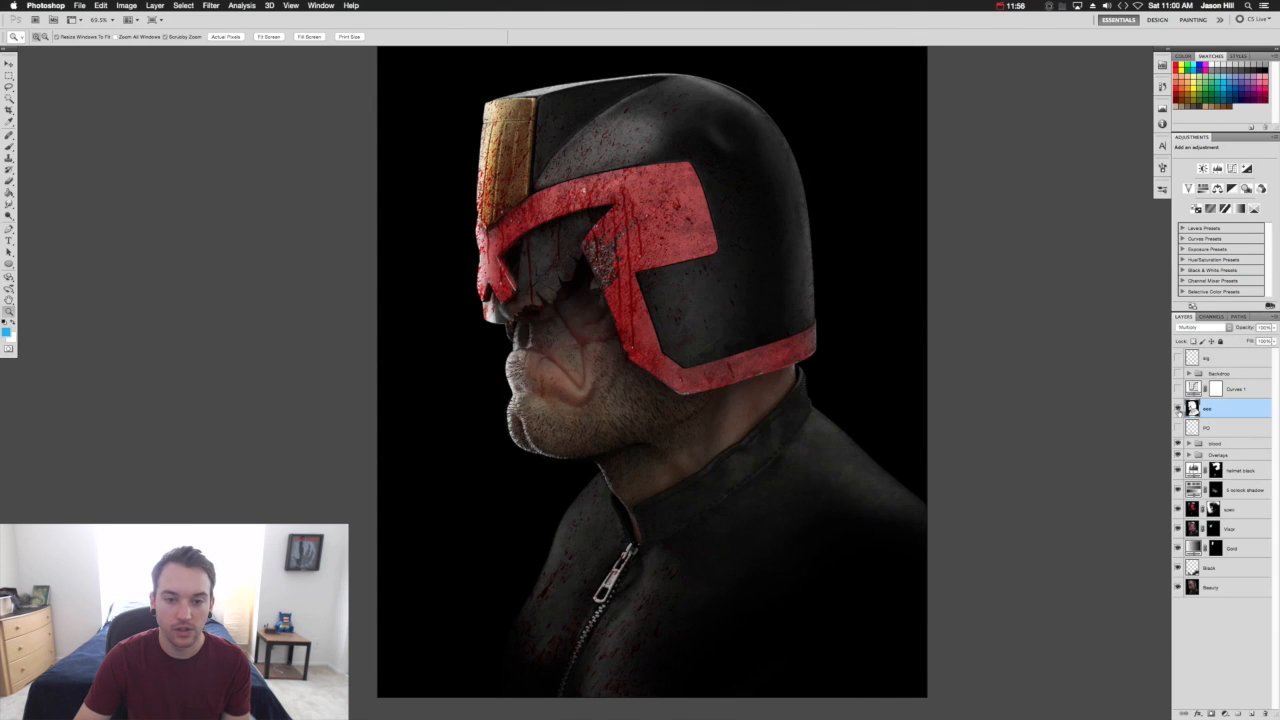
left_click(1178, 408)
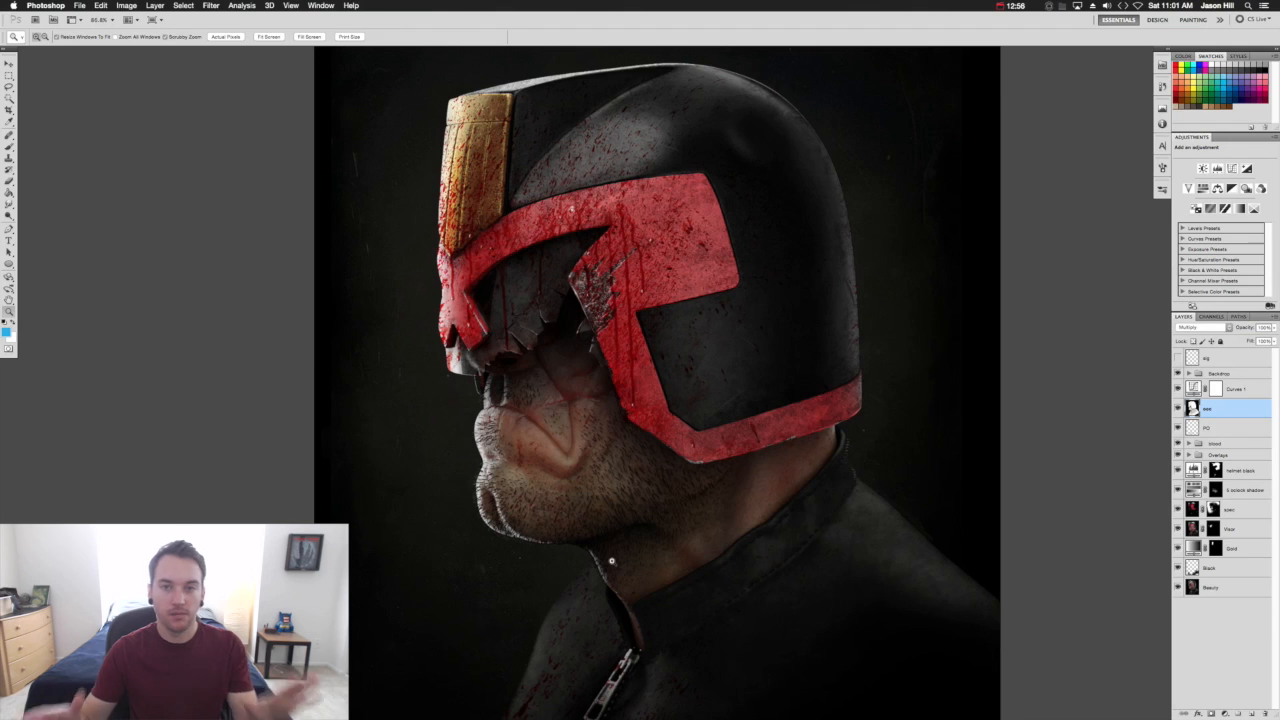
mouse_move(1012, 468)
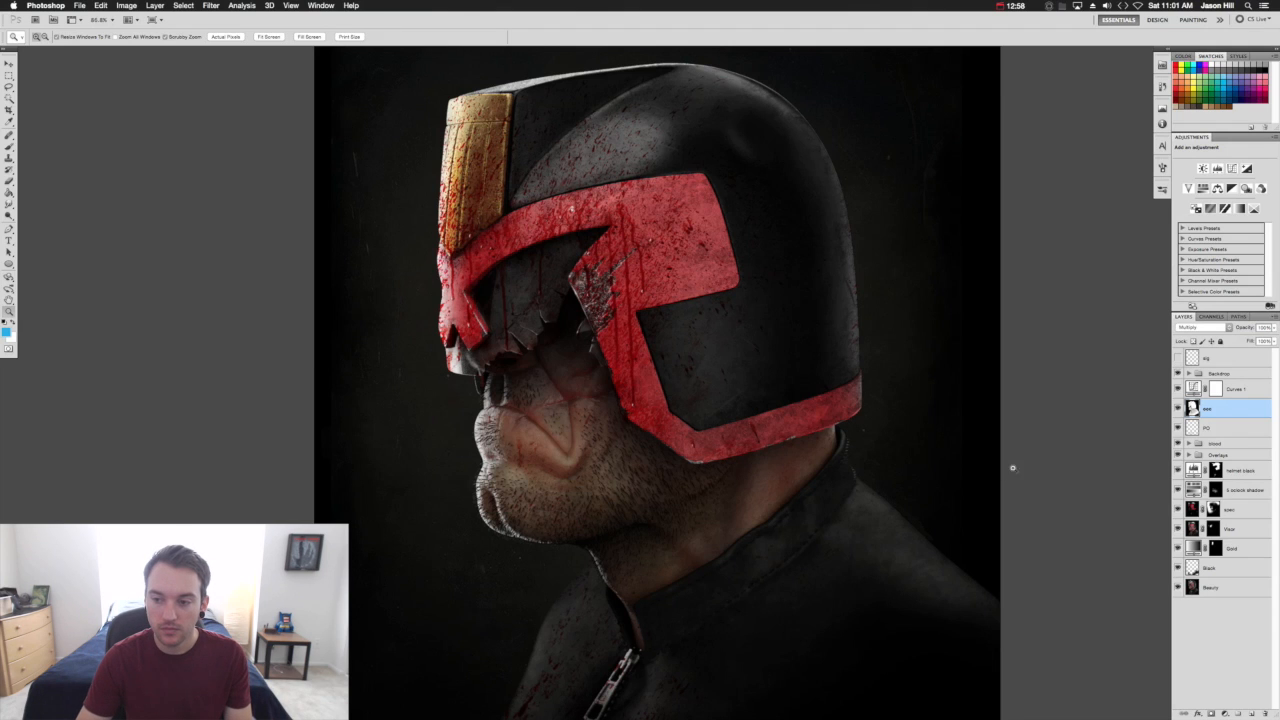